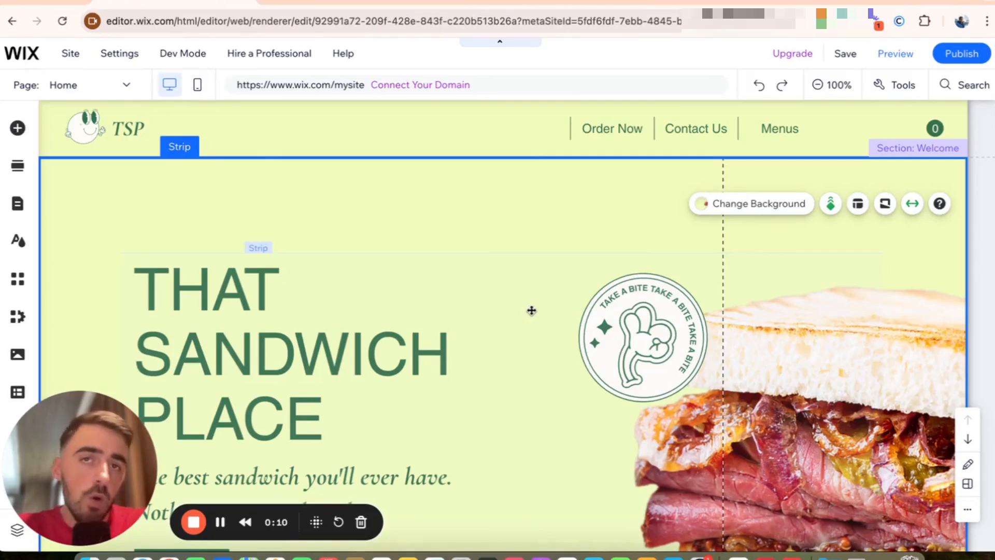
mouse_move(549, 283)
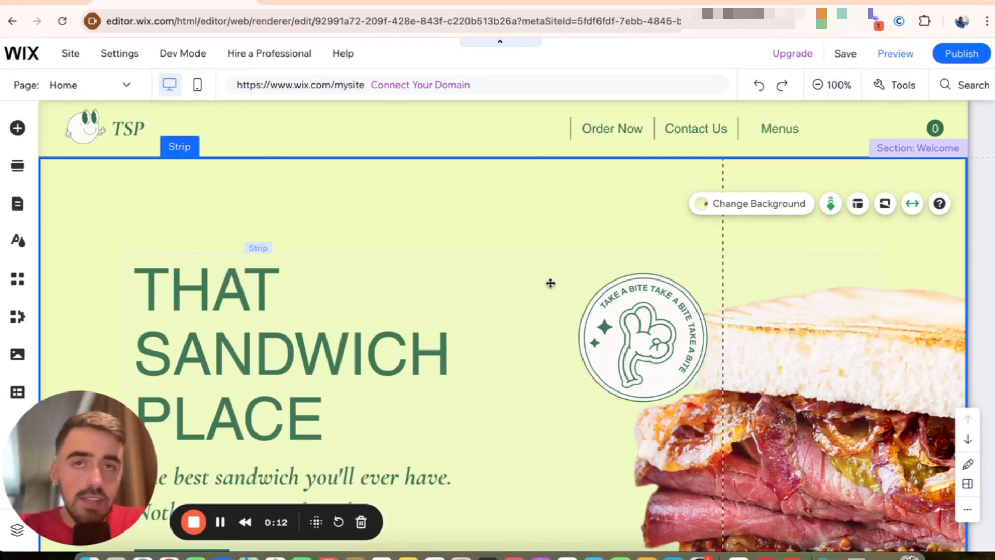
Step: Select the header's horizontal menu and open Customize Design in its Menu Design panel
click(611, 128)
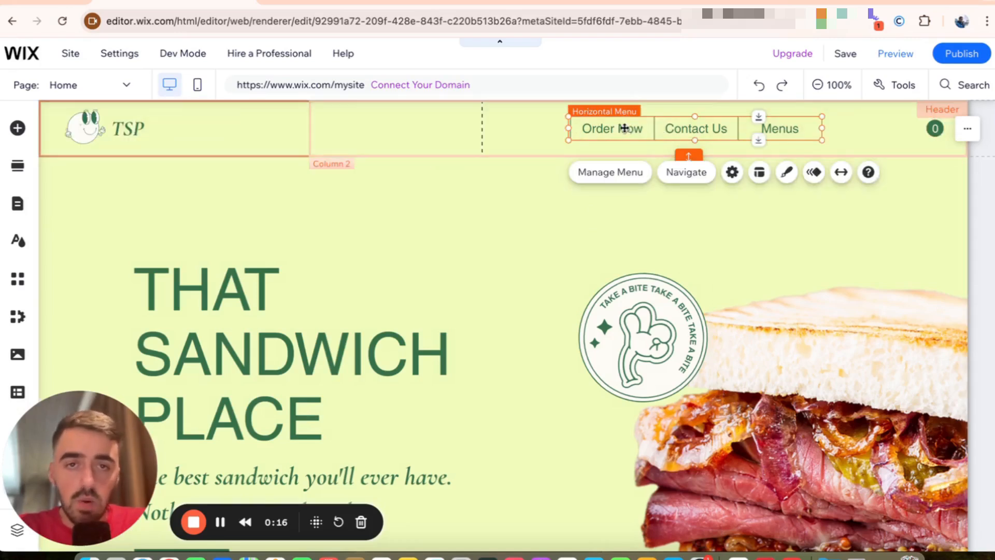
mouse_move(785, 171)
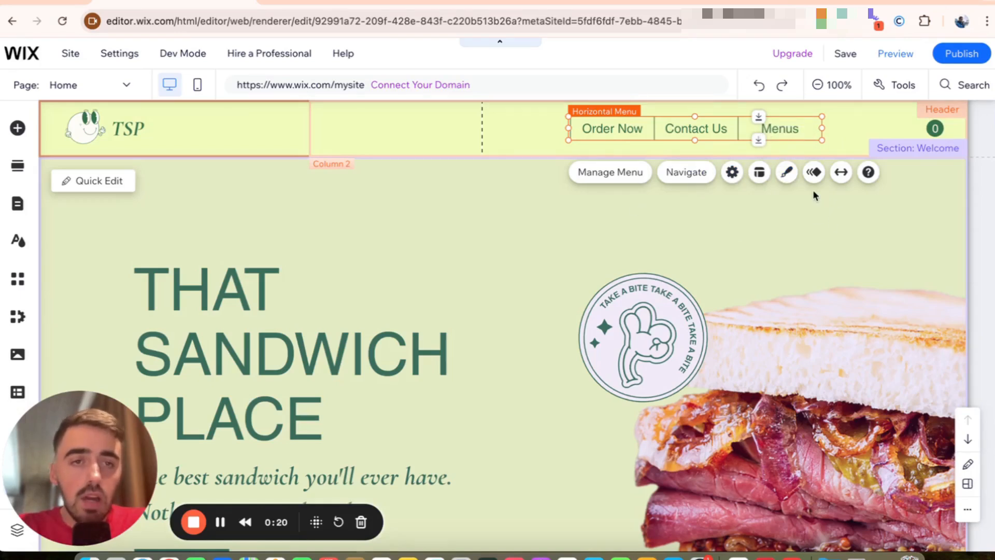
mouse_move(786, 172)
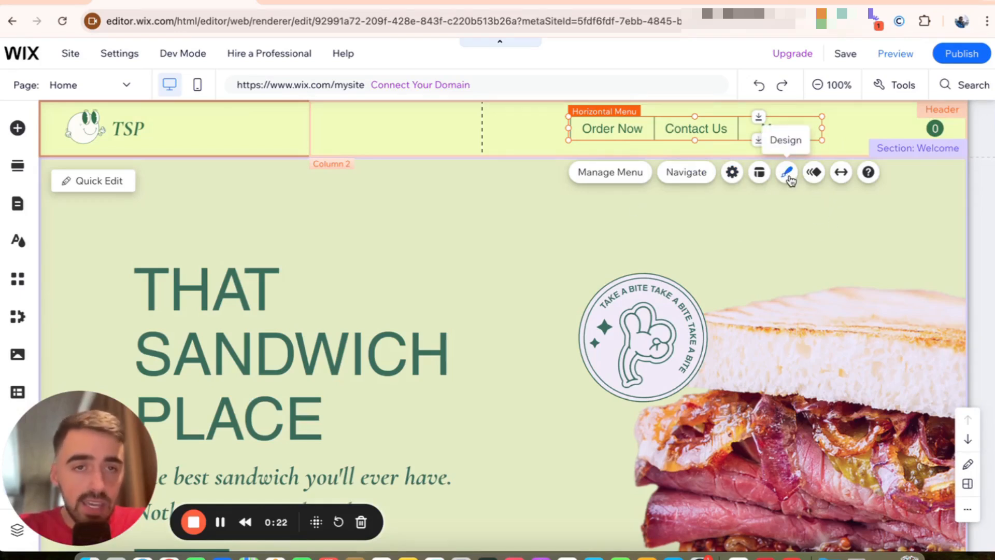
click(788, 172)
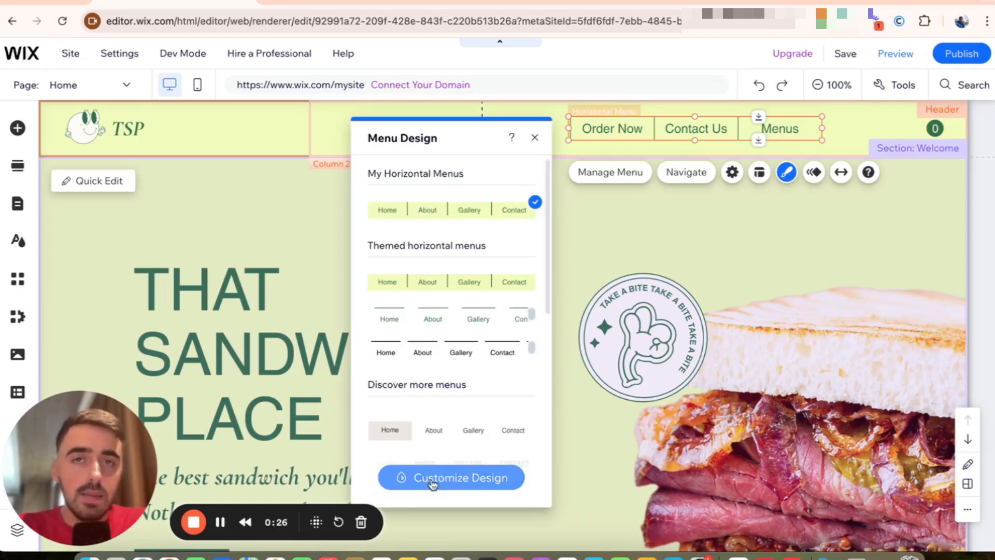
click(451, 477)
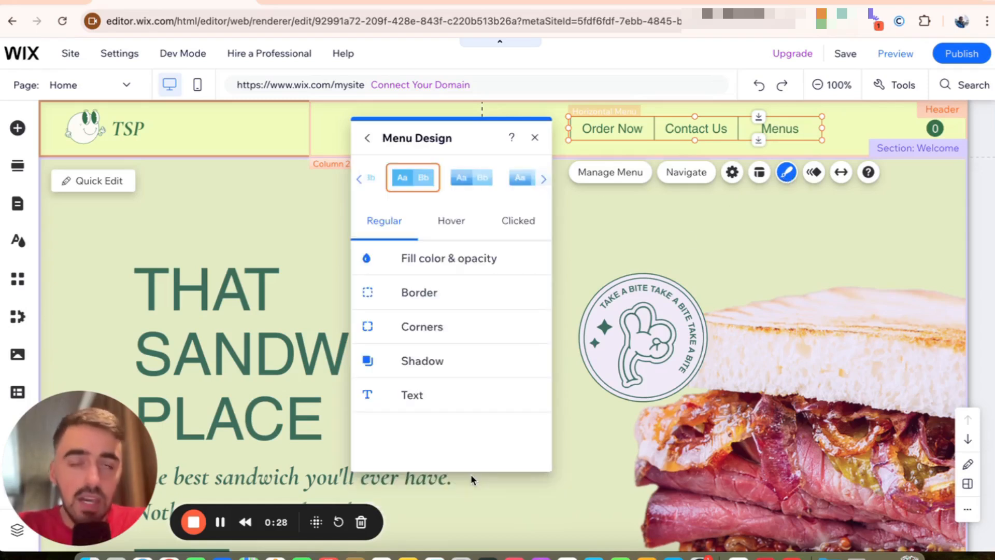
Step: Show the Regular state's fill color and opacity for background, submenu and separators
click(449, 257)
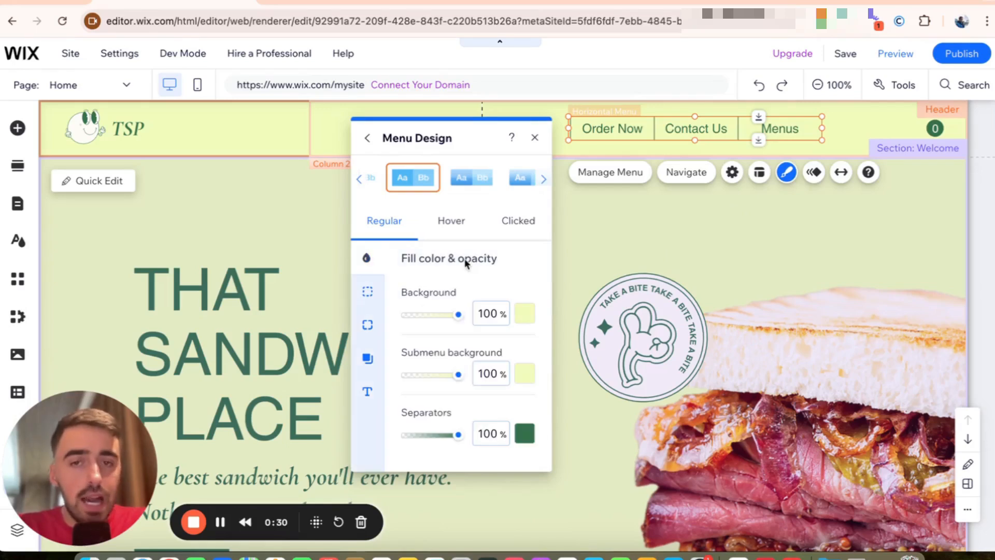
mouse_move(454, 396)
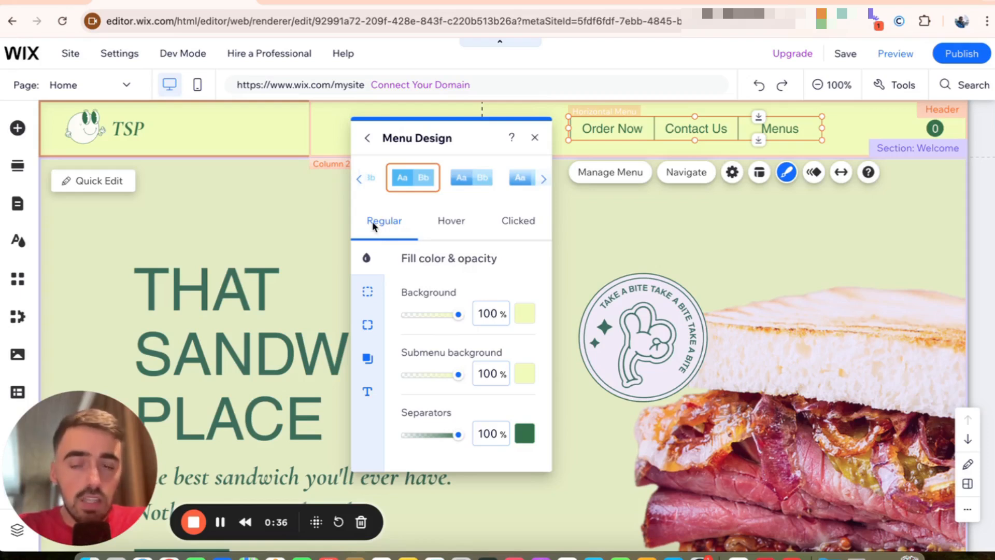
mouse_move(425, 230)
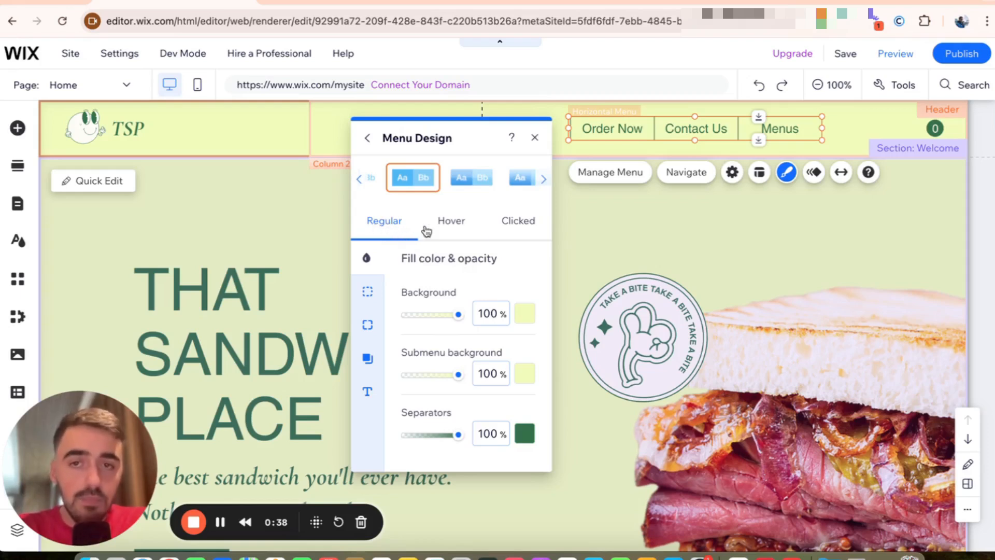
Step: Compare the red Hover fill and black Clicked fill against Regular, then close Menu Design
click(517, 220)
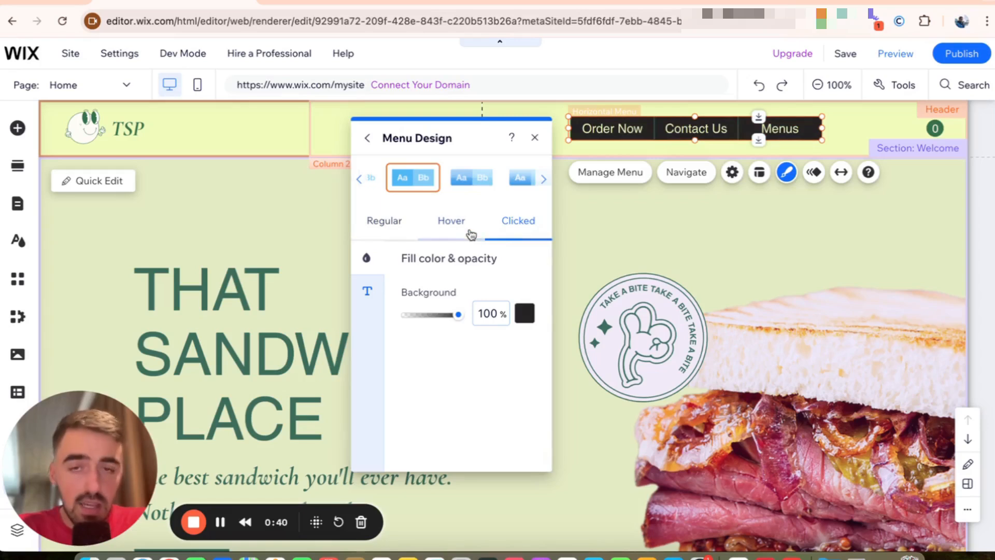
click(451, 220)
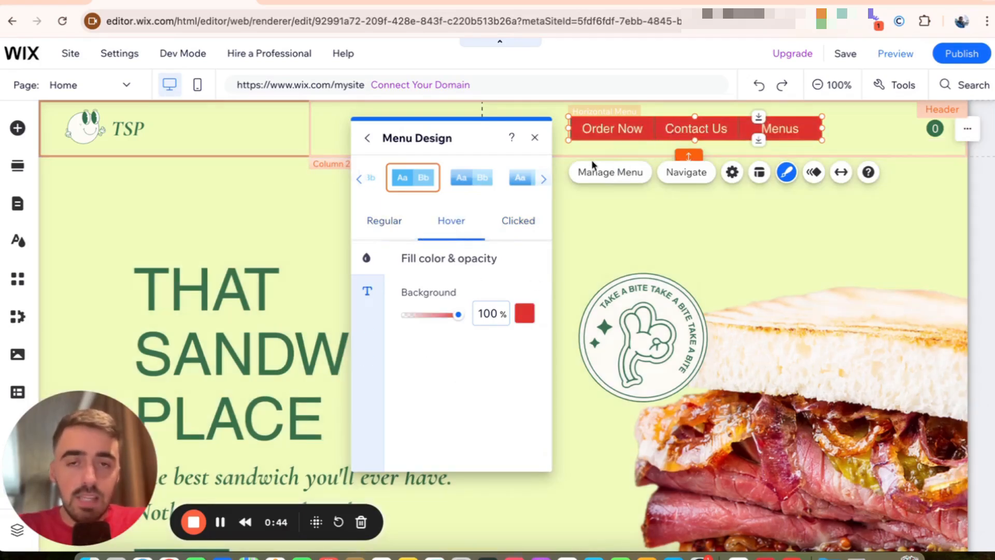
click(517, 221)
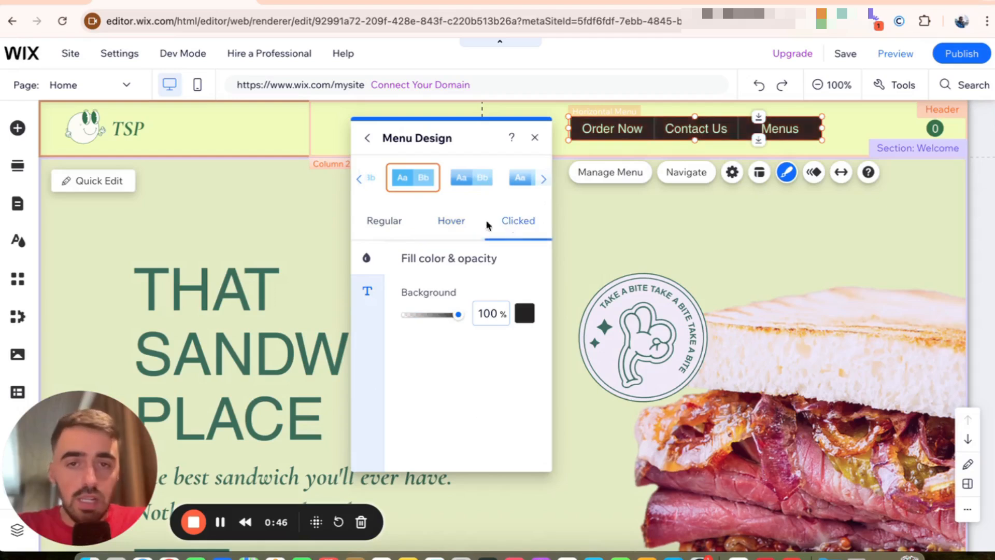
click(450, 220)
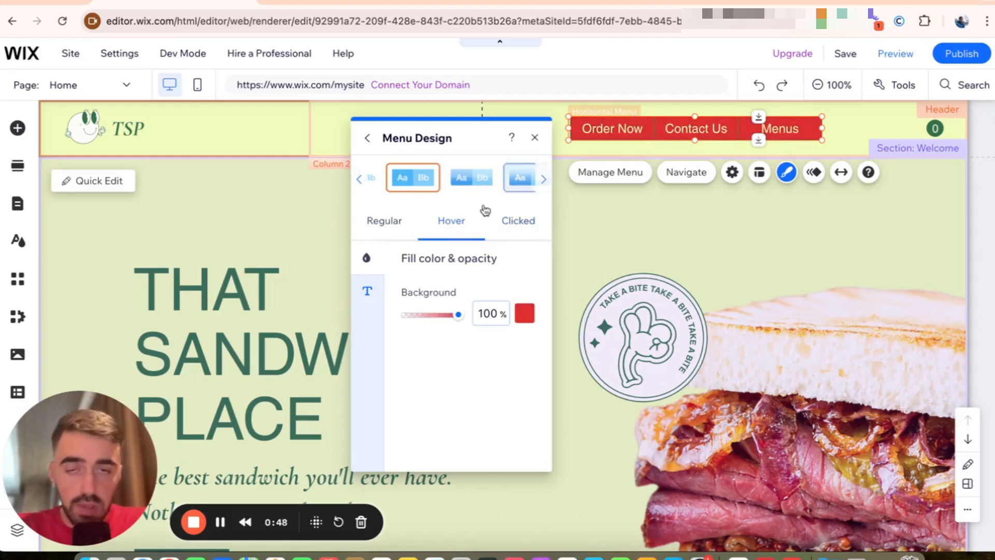
click(383, 220)
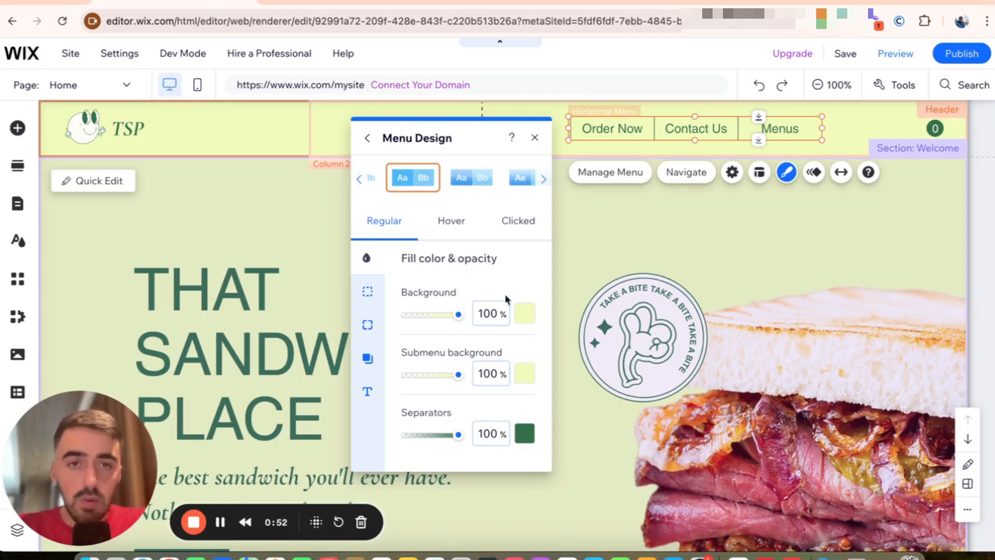
click(450, 220)
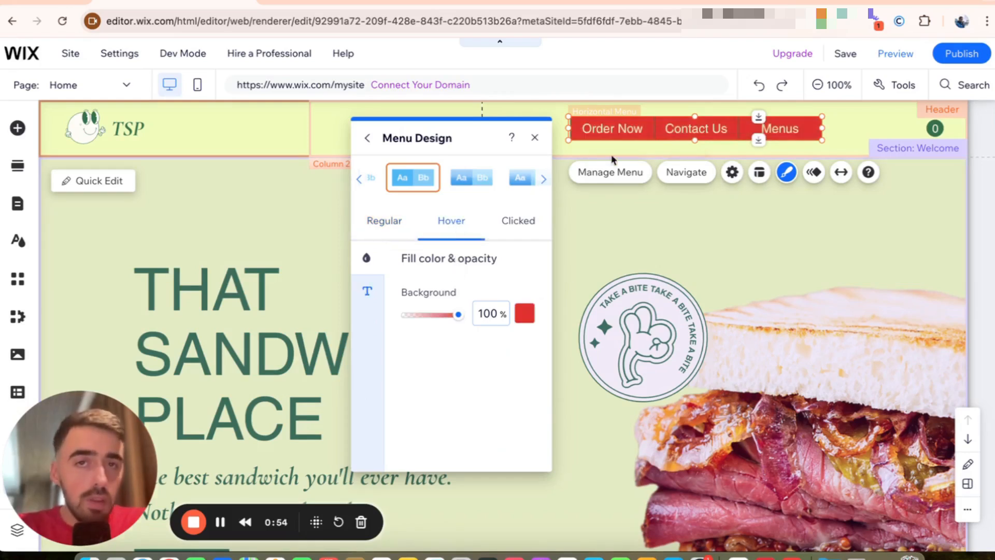
click(517, 220)
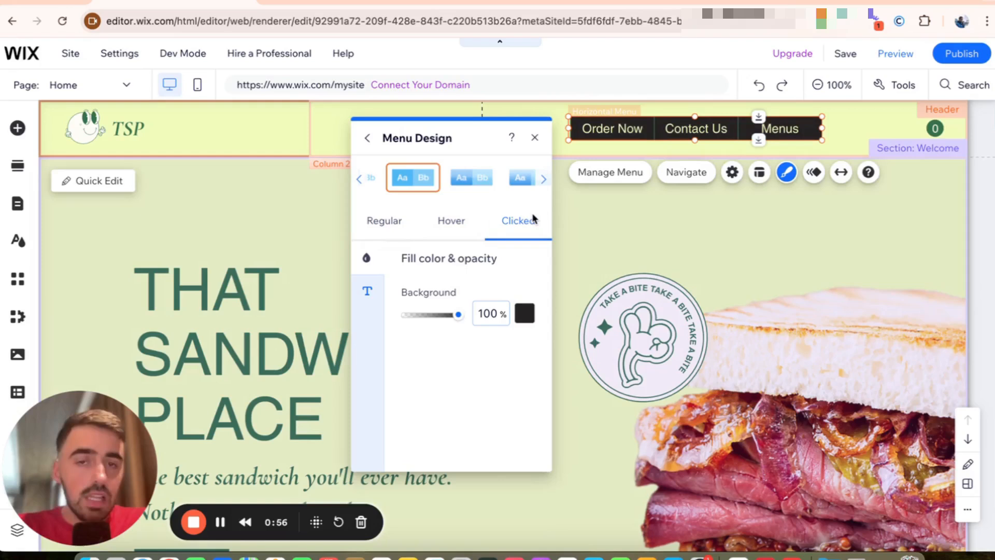
click(451, 220)
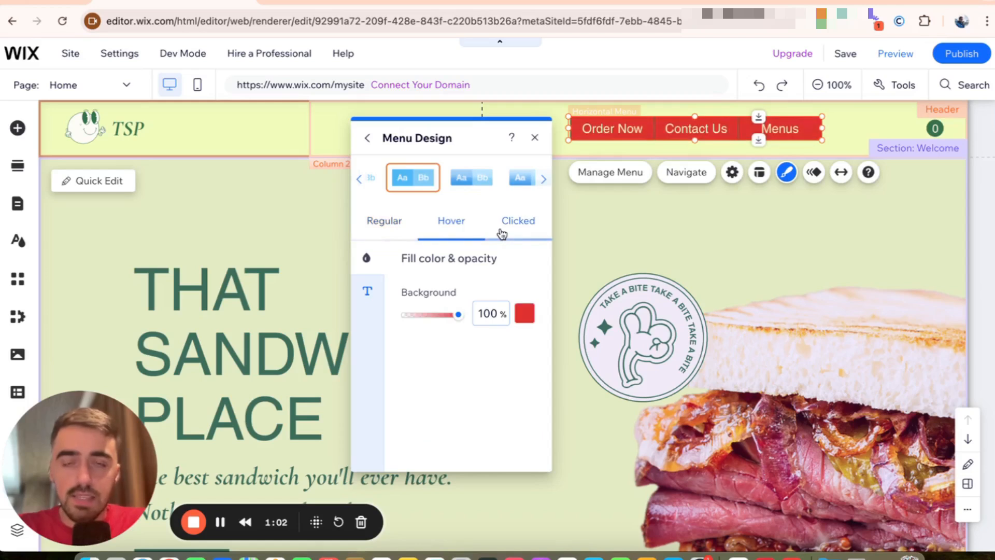
click(384, 220)
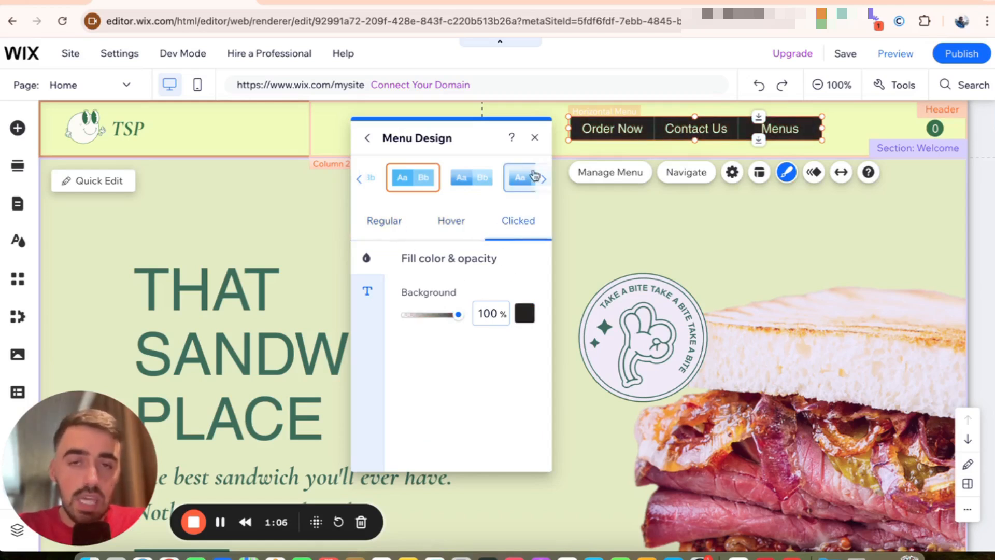
click(534, 137)
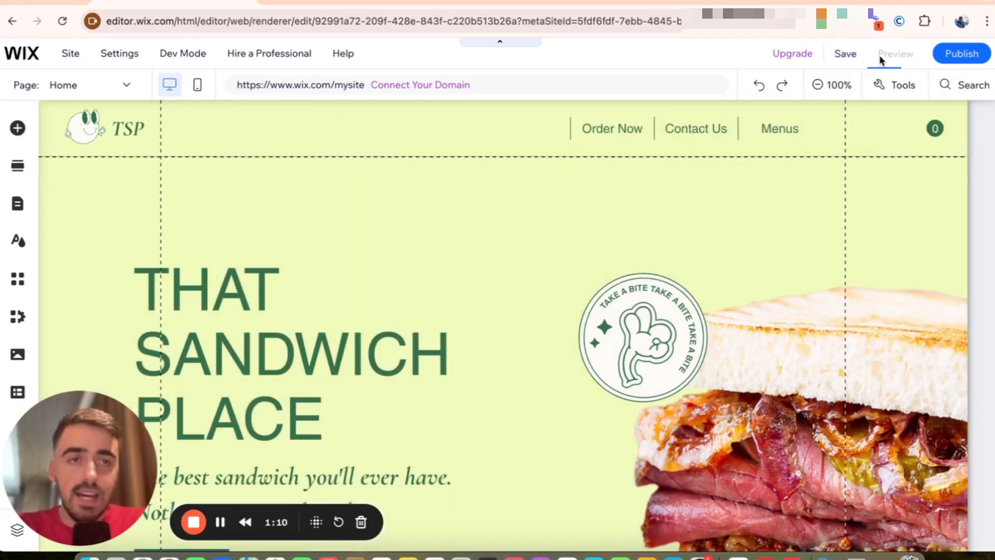
Step: Switch to Preview mode to view the styled header menu as visitors see it
click(894, 53)
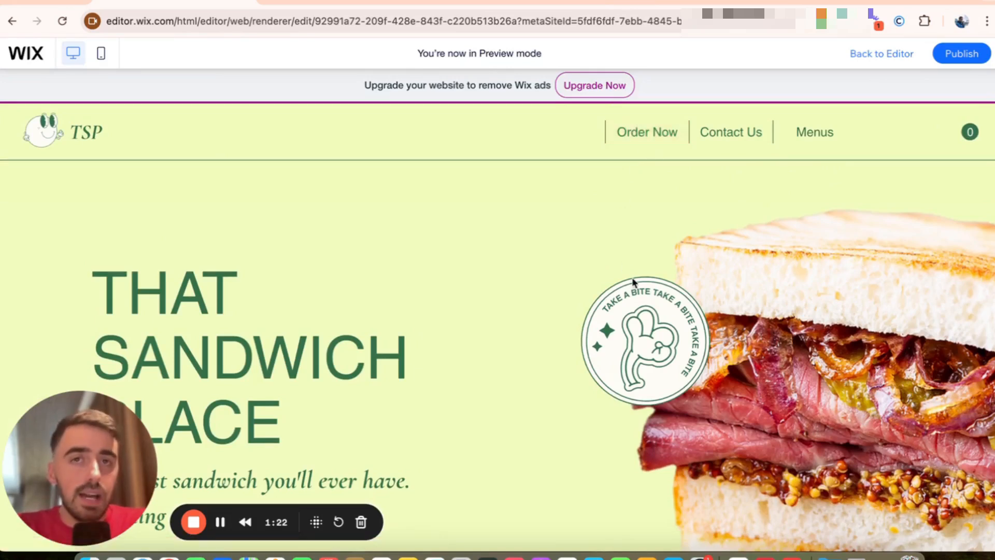
mouse_move(608, 261)
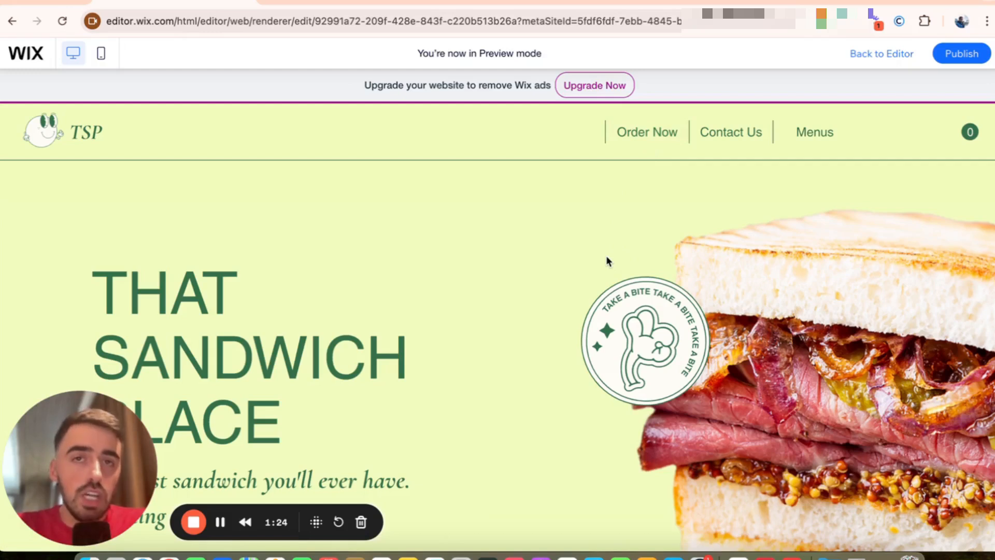